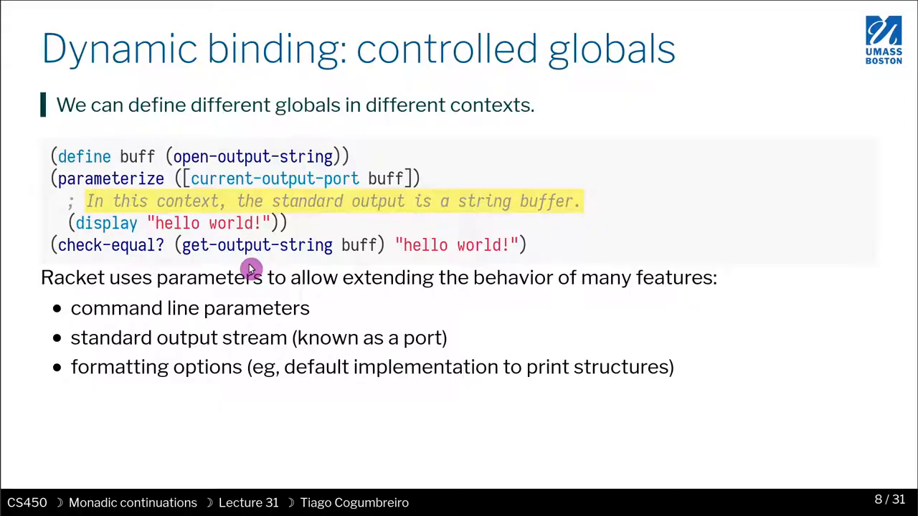
{"action": "mouse_move", "coordinate": [204, 362]}
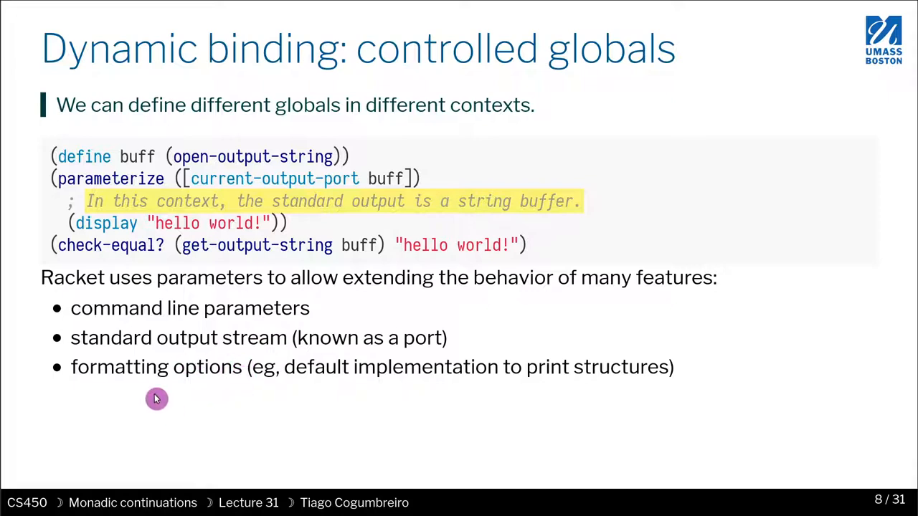
{"action": "mouse_move", "coordinate": [166, 356]}
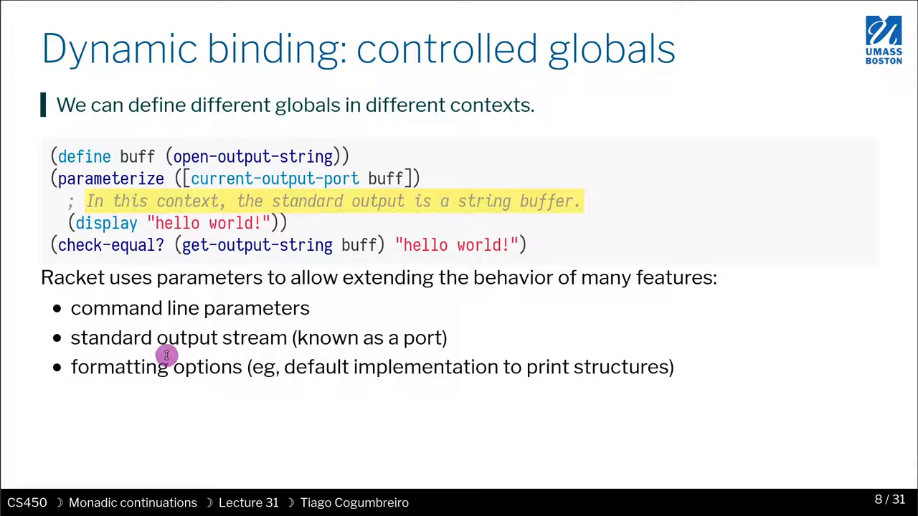
{"action": "mouse_move", "coordinate": [193, 372]}
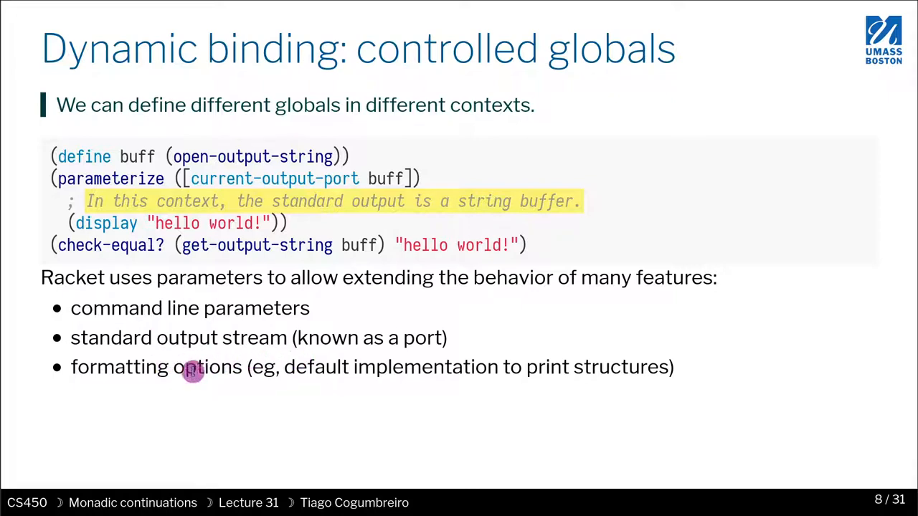
{"action": "mouse_move", "coordinate": [161, 401]}
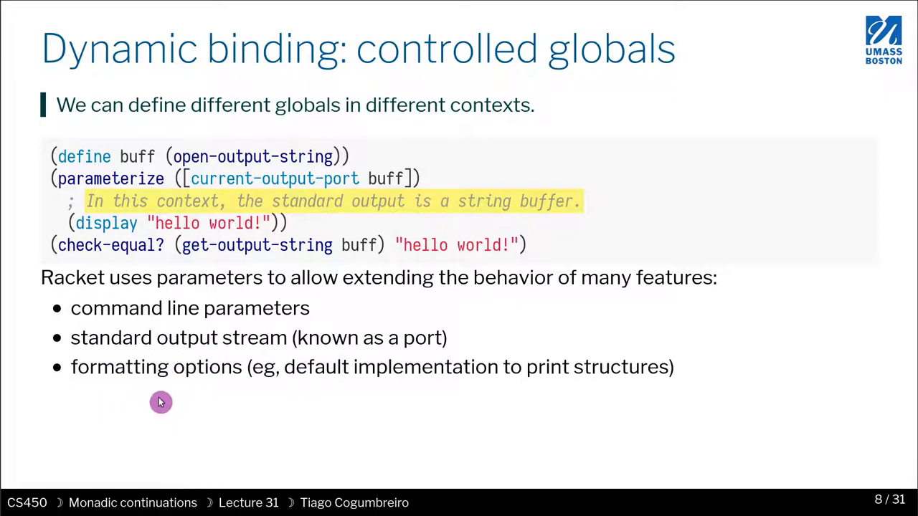
{"action": "mouse_move", "coordinate": [319, 393]}
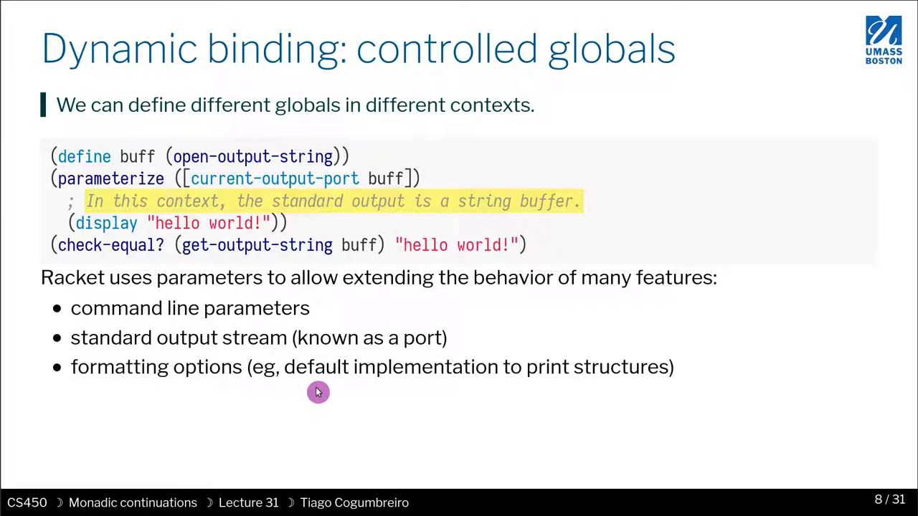
{"action": "mouse_move", "coordinate": [331, 396]}
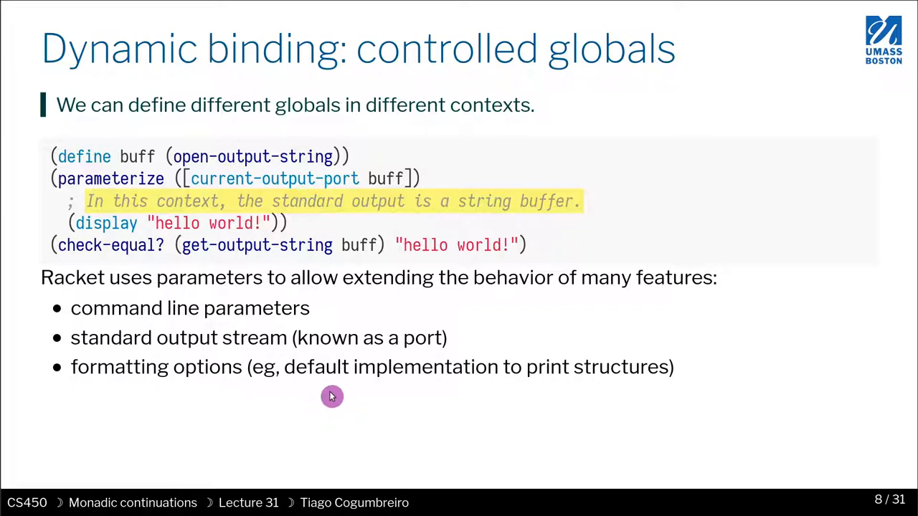
{"action": "mouse_move", "coordinate": [257, 278]}
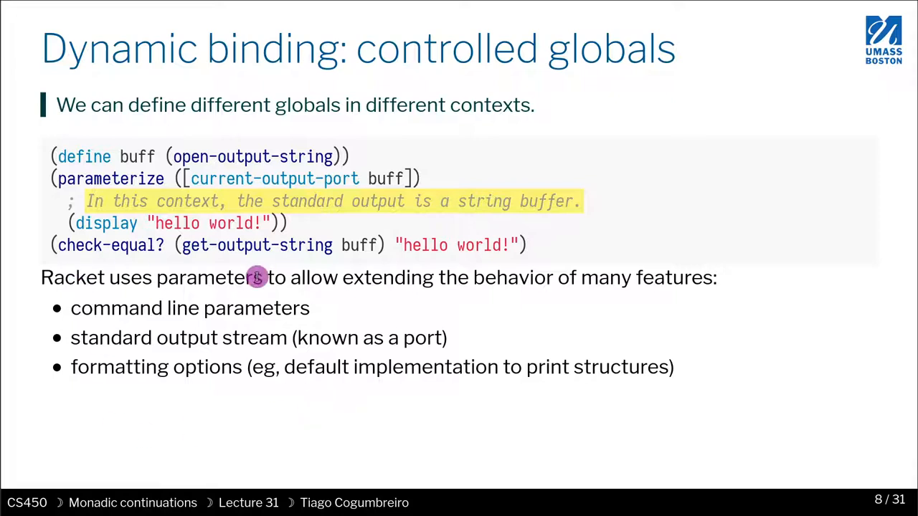
{"action": "mouse_move", "coordinate": [223, 316]}
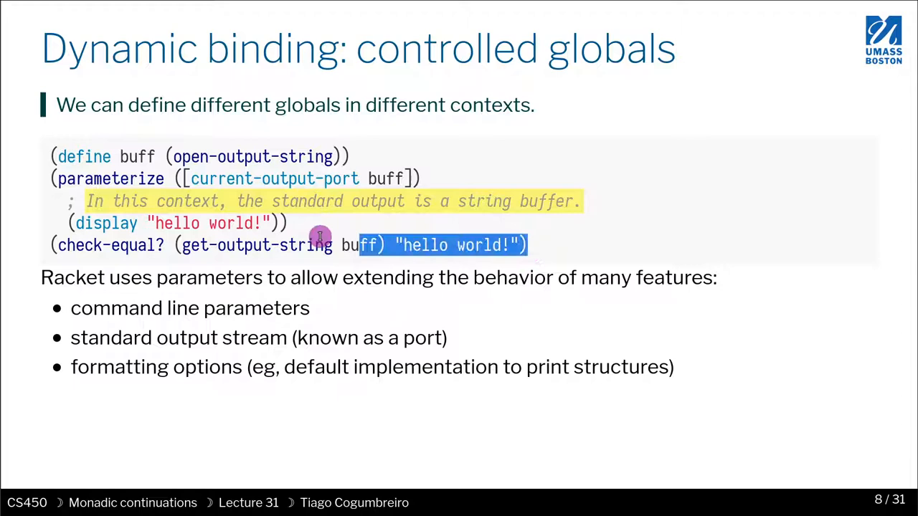
Copy the selected five-line parameterize example from the lecture slide
{"action": "right_click", "coordinate": [319, 237]}
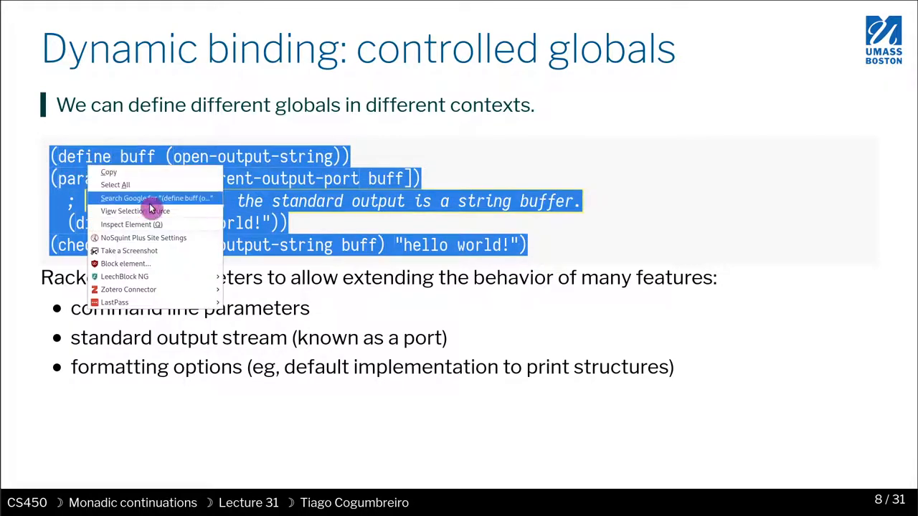
{"action": "left_click", "coordinate": [313, 332]}
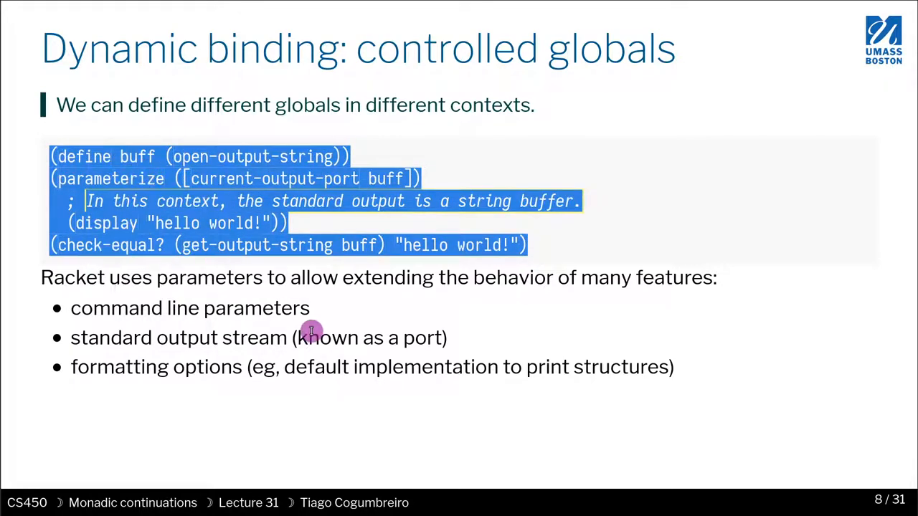
{"action": "mouse_move", "coordinate": [345, 398]}
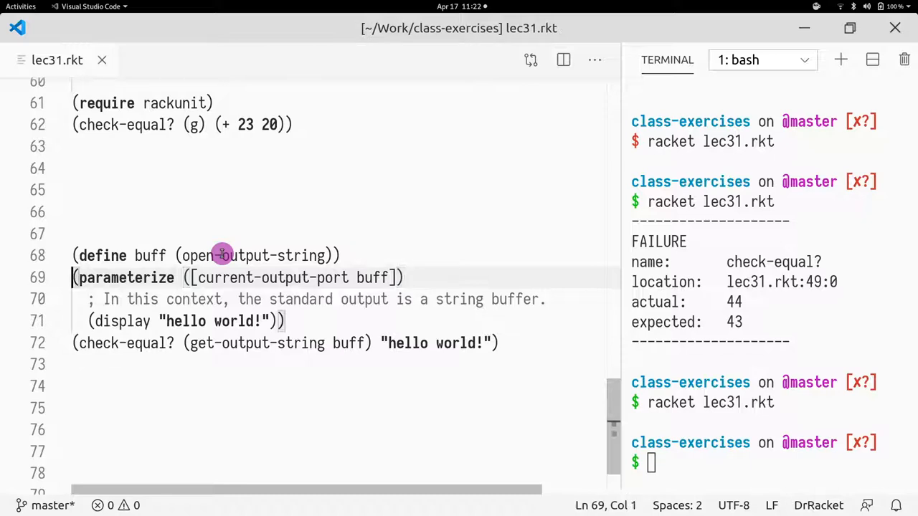
{"action": "left_click", "coordinate": [194, 278]}
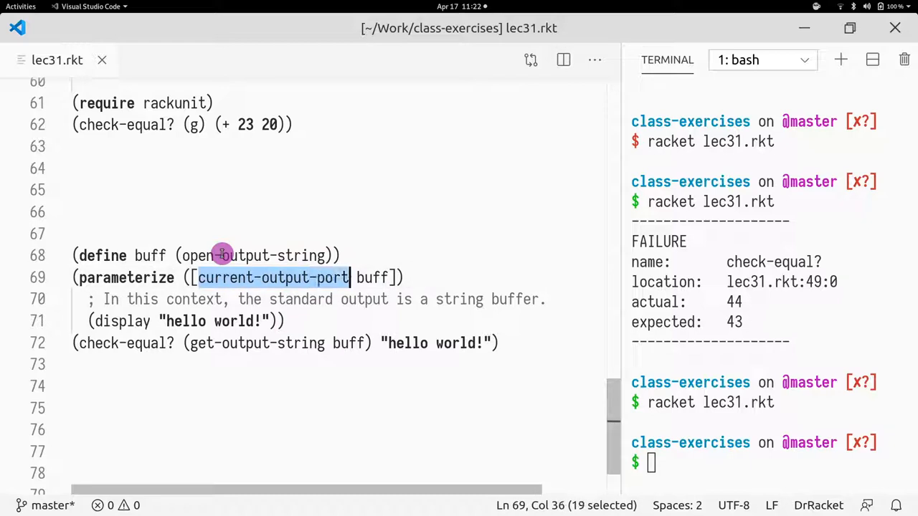
{"action": "mouse_move", "coordinate": [319, 284]}
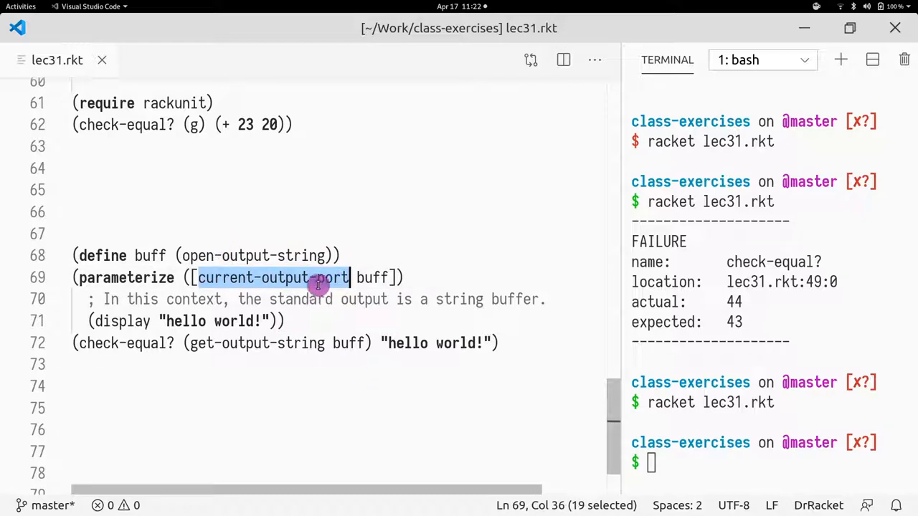
{"action": "mouse_move", "coordinate": [280, 296]}
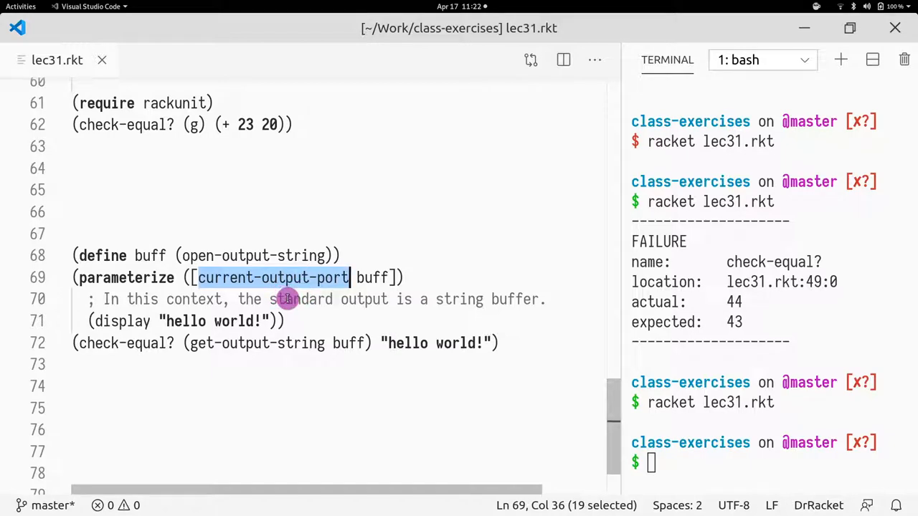
{"action": "mouse_move", "coordinate": [285, 299]}
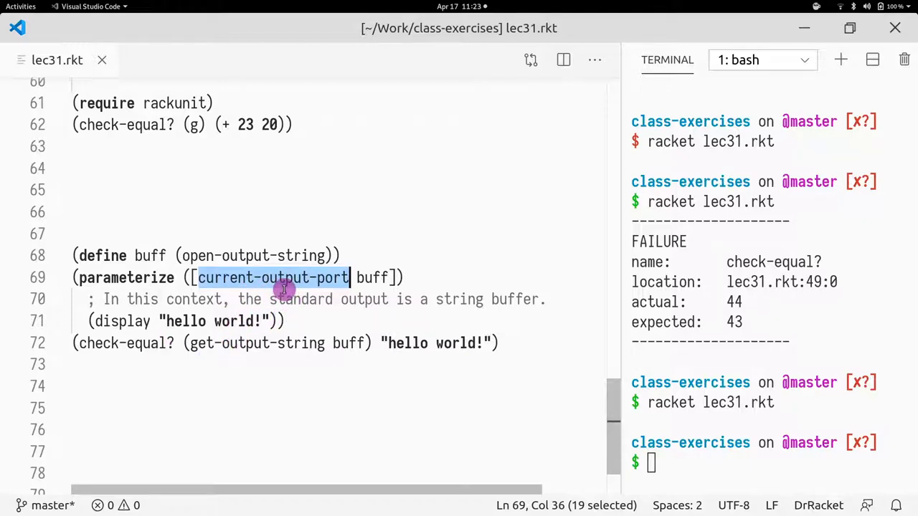
{"action": "mouse_move", "coordinate": [261, 284]}
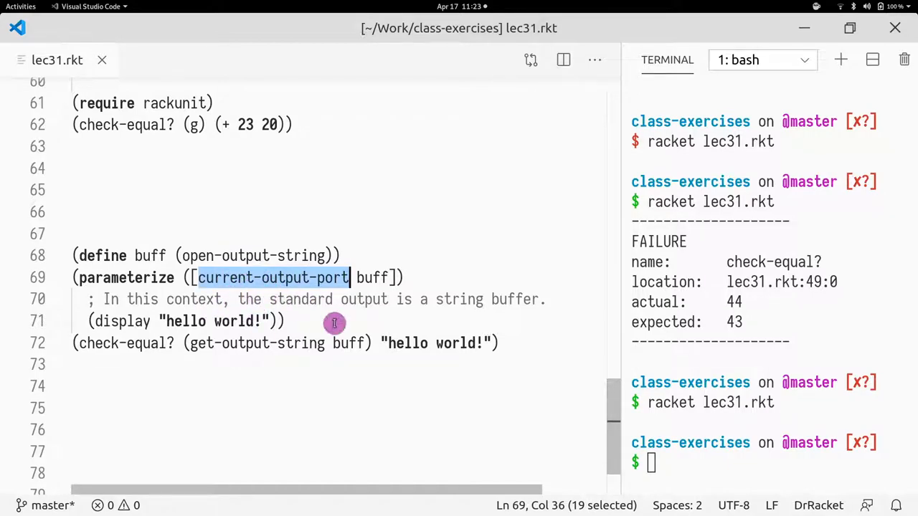
{"action": "mouse_move", "coordinate": [315, 320]}
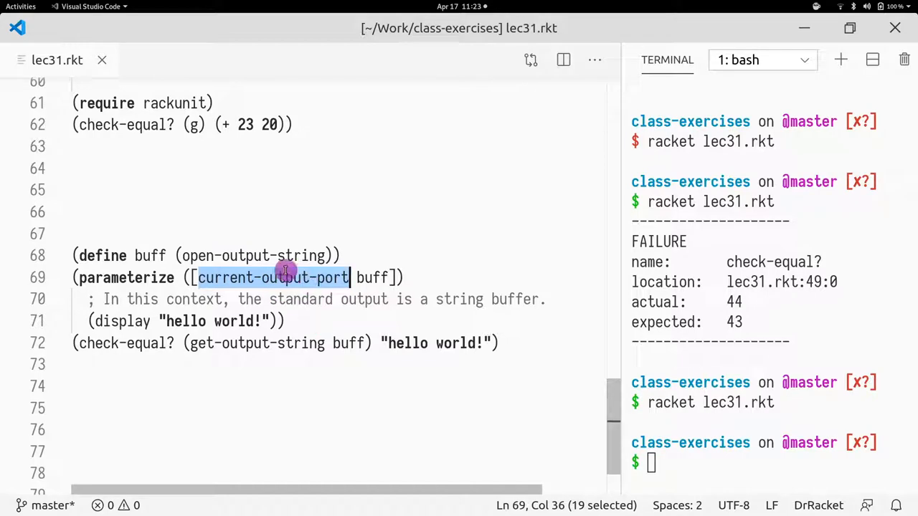
{"action": "mouse_move", "coordinate": [403, 390]}
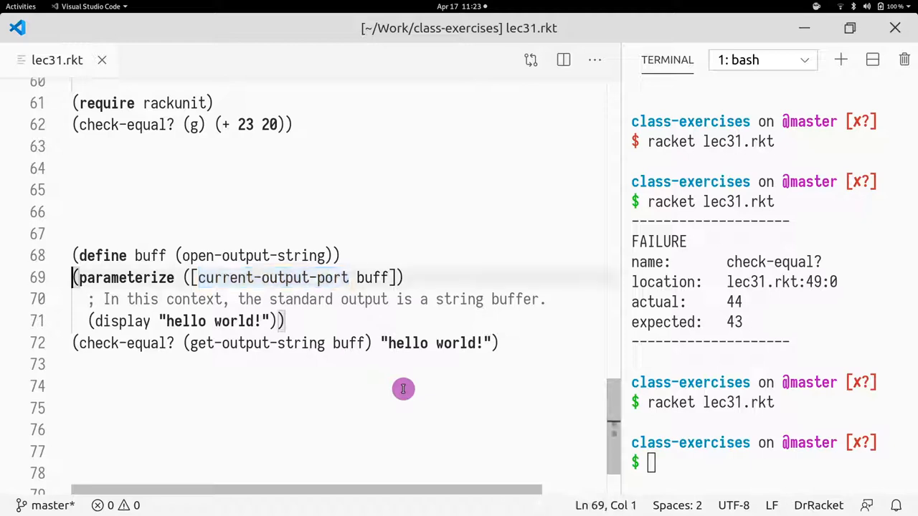
Add an fprintf call writing "foo\n" to (current-output-port) after a block-comment marker
{"action": "type", "text": "#|"}
{"action": "left_click", "coordinate": [338, 364]}
{"action": "type", "text": "|#"}
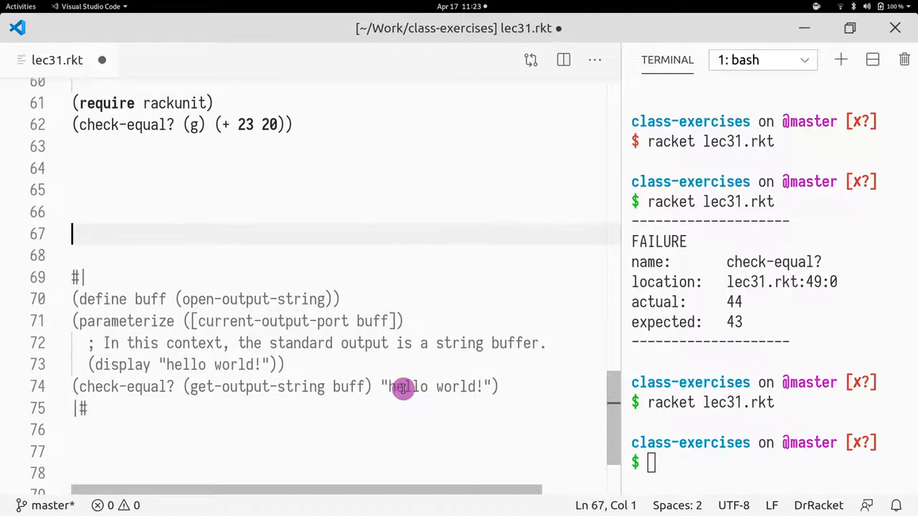
{"action": "type", "text": "("}
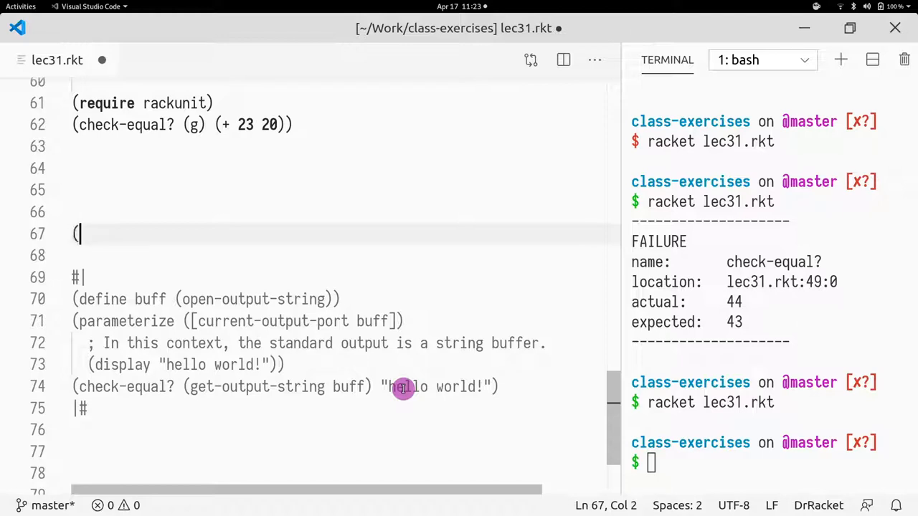
{"action": "type", "text": "["}
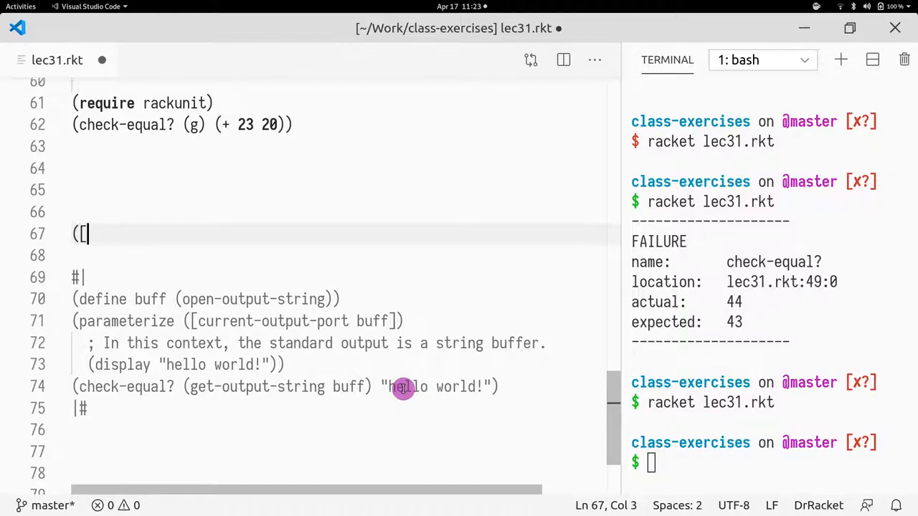
{"action": "type", "text": "print"}
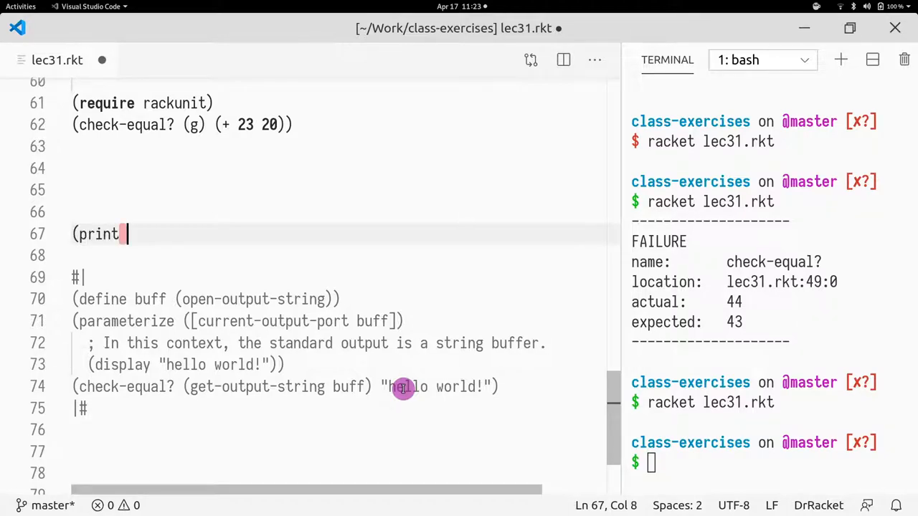
{"action": "type", "text": "f"}
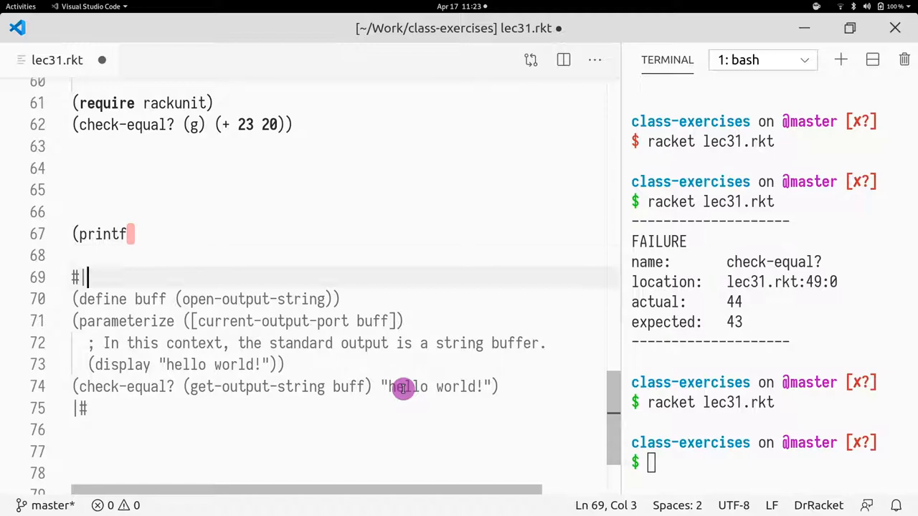
{"action": "type", "text": "f"}
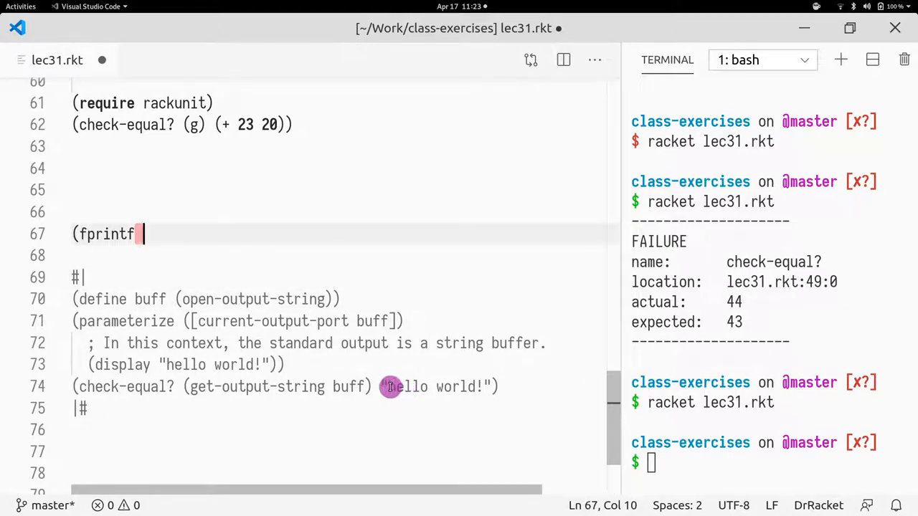
{"action": "mouse_move", "coordinate": [381, 391]}
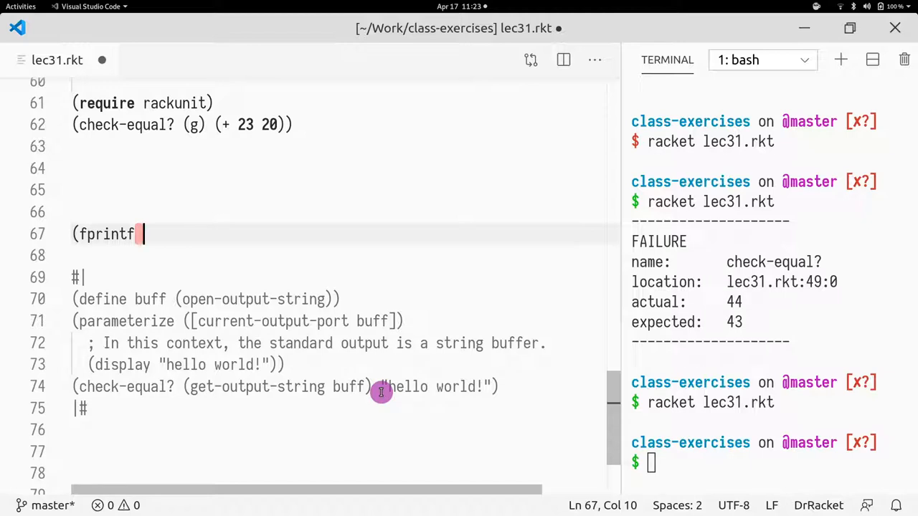
{"action": "type", "text": "(current-o"}
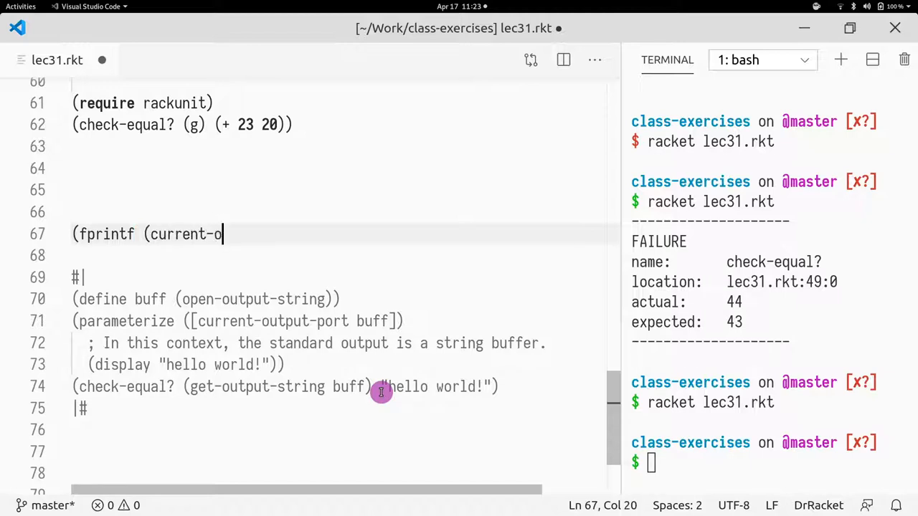
{"action": "type", "text": "utput-port) \"foo"}
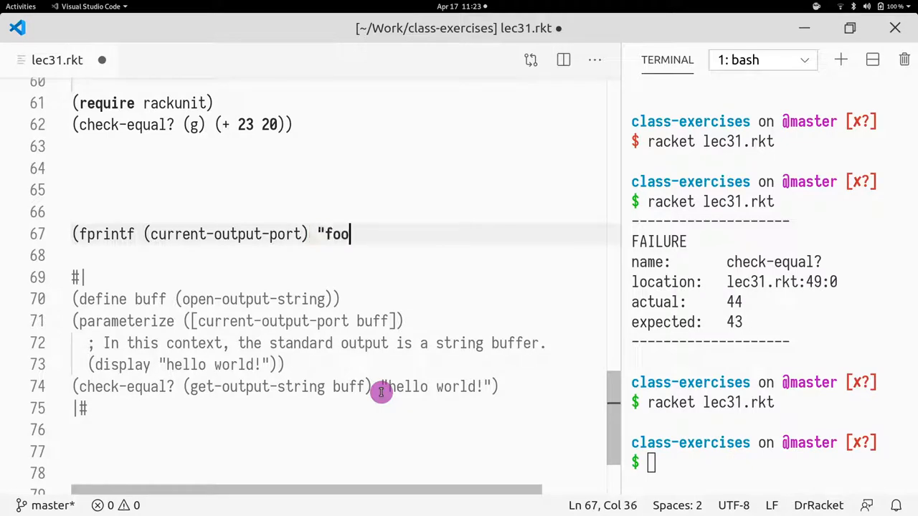
{"action": "type", "text": "\\n\")"}
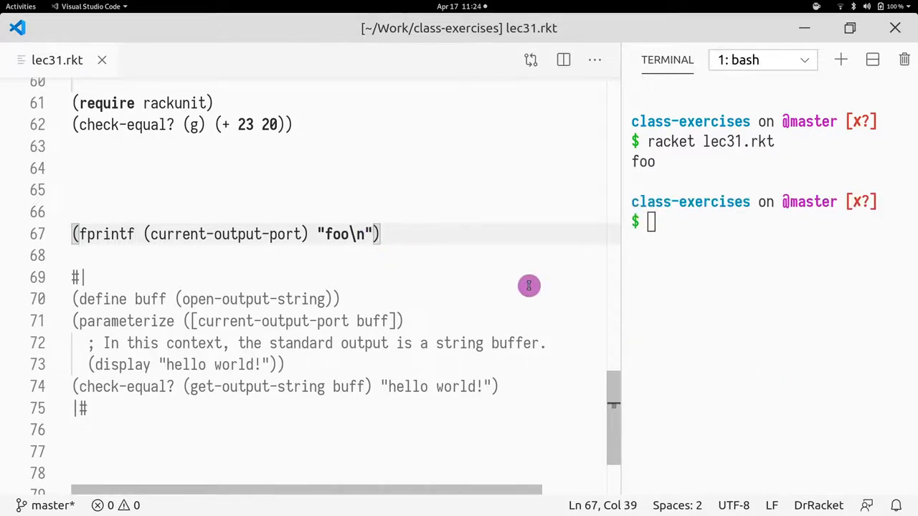
Begin the (define buff (open-output-string)) line above the fprintf call
{"action": "type", "text": "("}
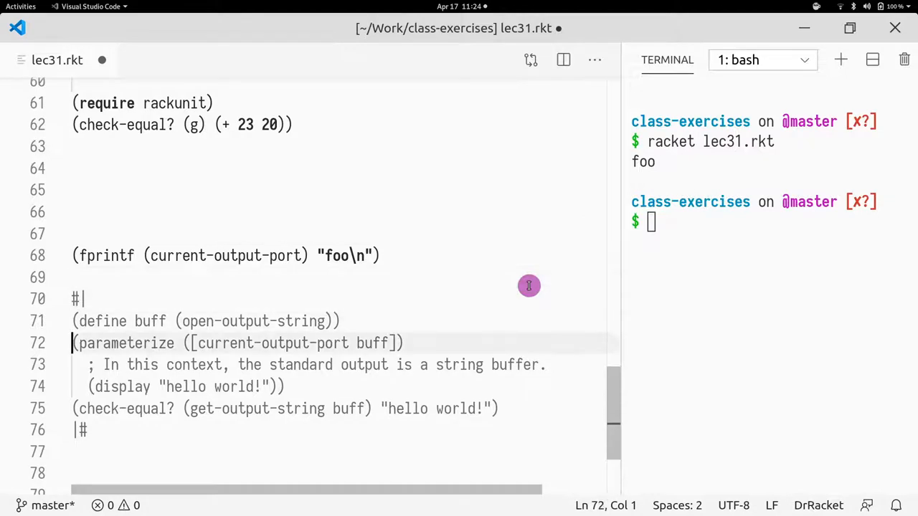
{"action": "left_click", "coordinate": [71, 255]}
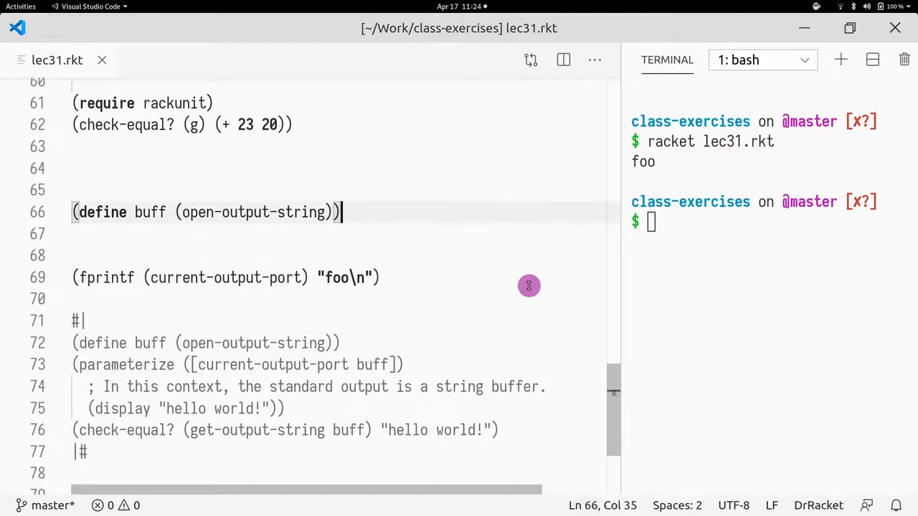
{"action": "mouse_move", "coordinate": [403, 235]}
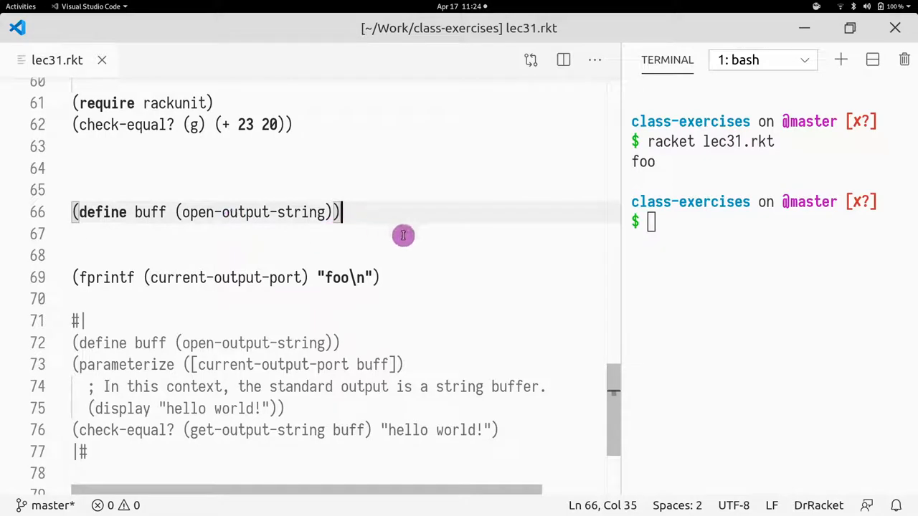
{"action": "mouse_move", "coordinate": [376, 221]}
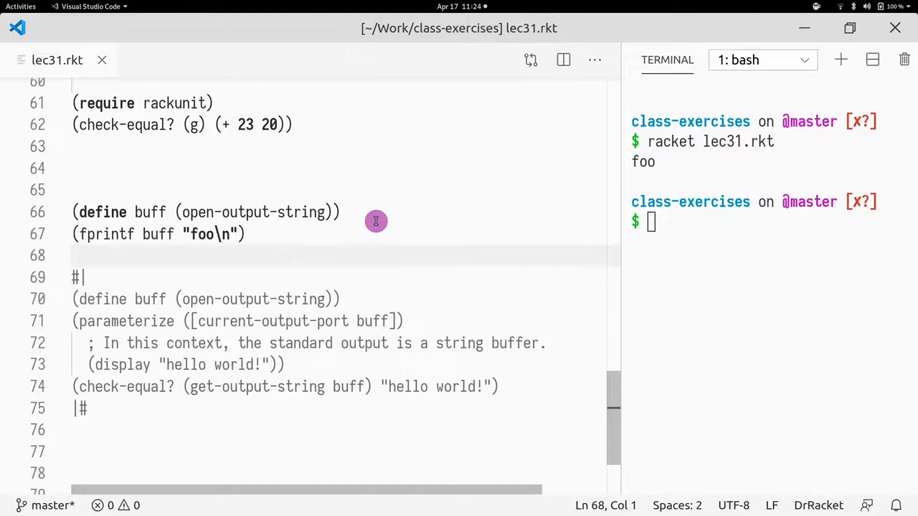
{"action": "mouse_move", "coordinate": [70, 252]}
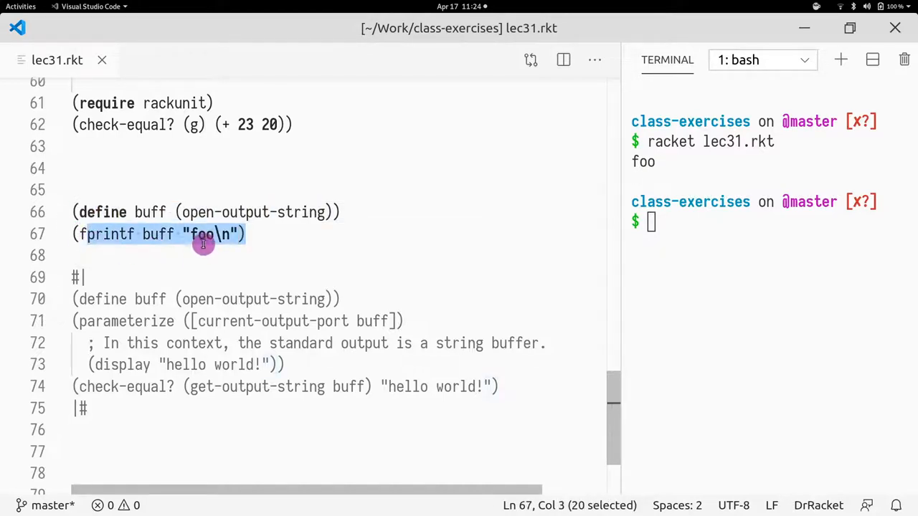
Add (get-output-string buff) below the fprintf line to read the buffer back
{"action": "double_click", "coordinate": [149, 212]}
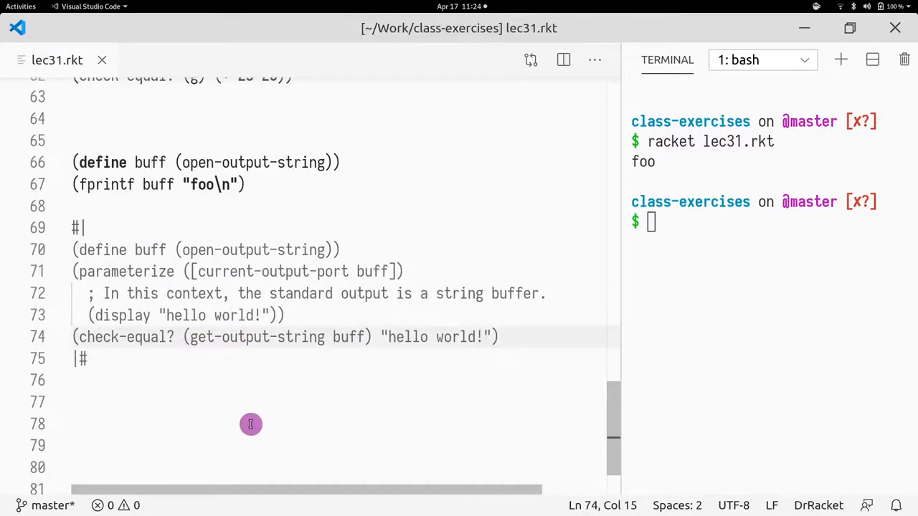
{"action": "left_click", "coordinate": [184, 293]}
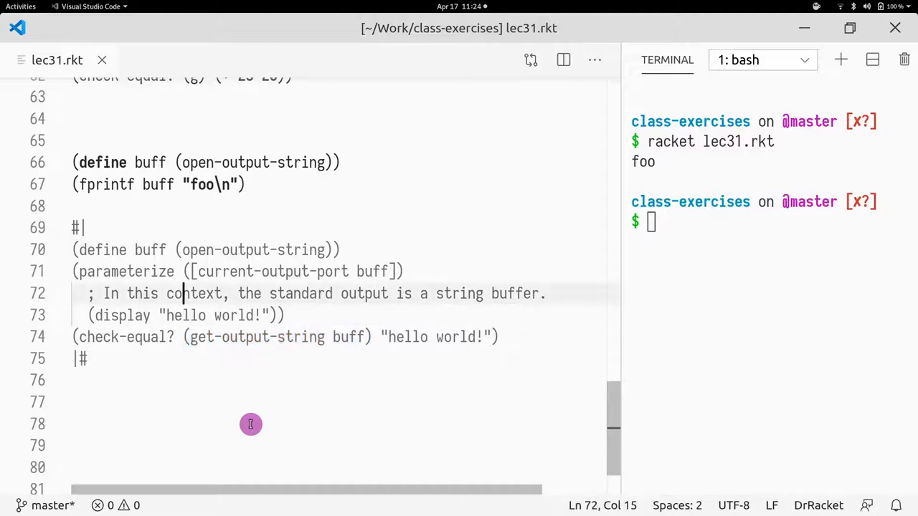
{"action": "type", "text": "(get-output-string buff)"}
{"action": "left_click", "coordinate": [770, 222]}
{"action": "type", "text": "racket lec31.rkt"}
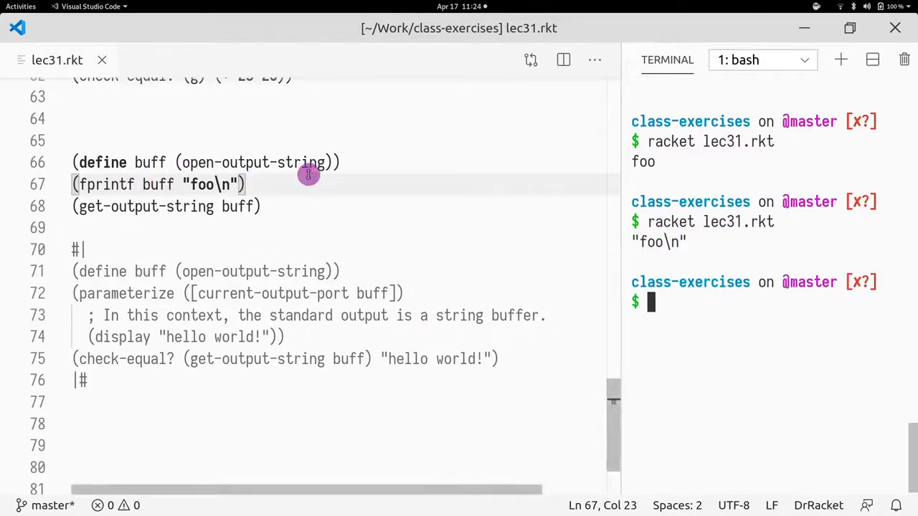
{"action": "left_click", "coordinate": [111, 183]}
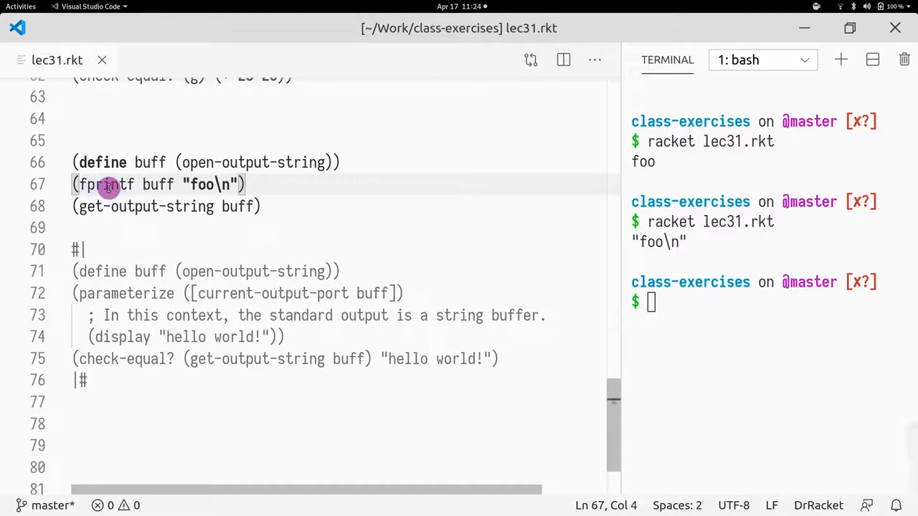
{"action": "double_click", "coordinate": [158, 184]}
{"action": "type", "text": "#"}
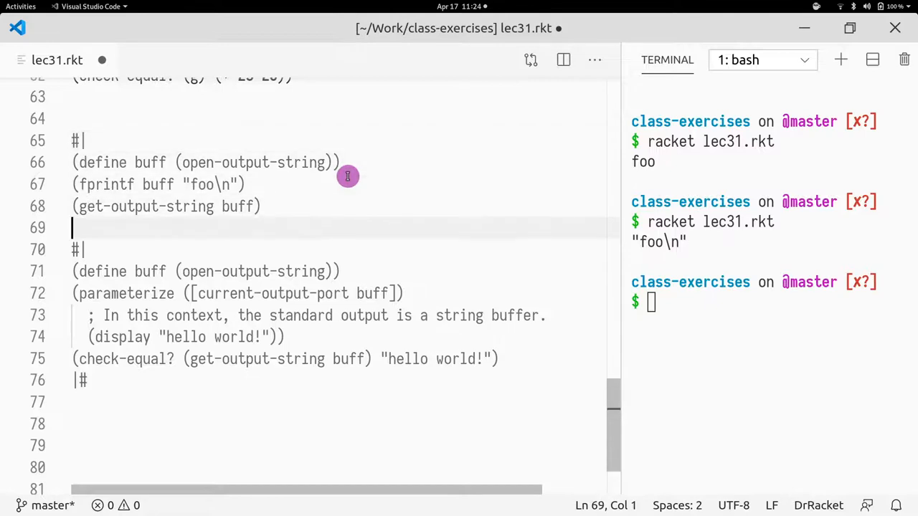
Close the #| |# block comment after the fprintf lines so the parameterize block is live
{"action": "type", "text": "|#\\"}
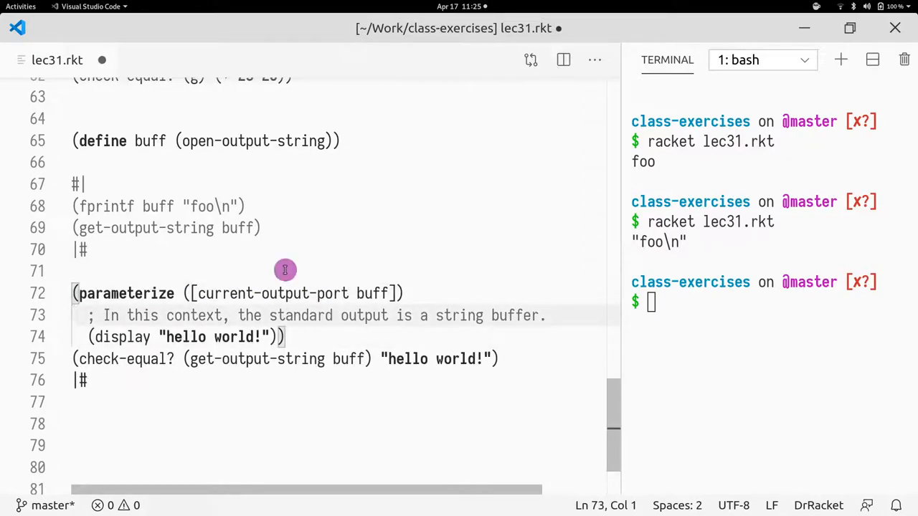
{"action": "mouse_move", "coordinate": [466, 243]}
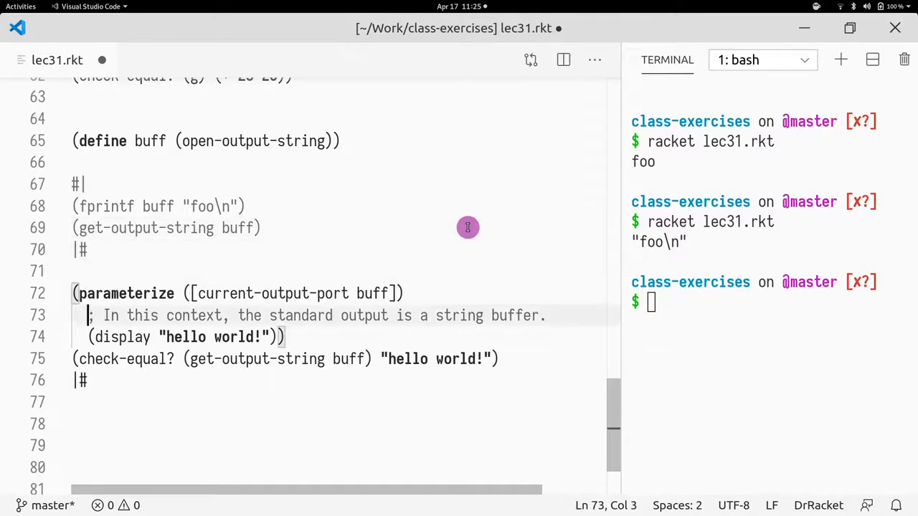
Make display print "hello world!\n" and add (get-output-string buff) below the parameterize block
{"action": "type", "text": "\\"}
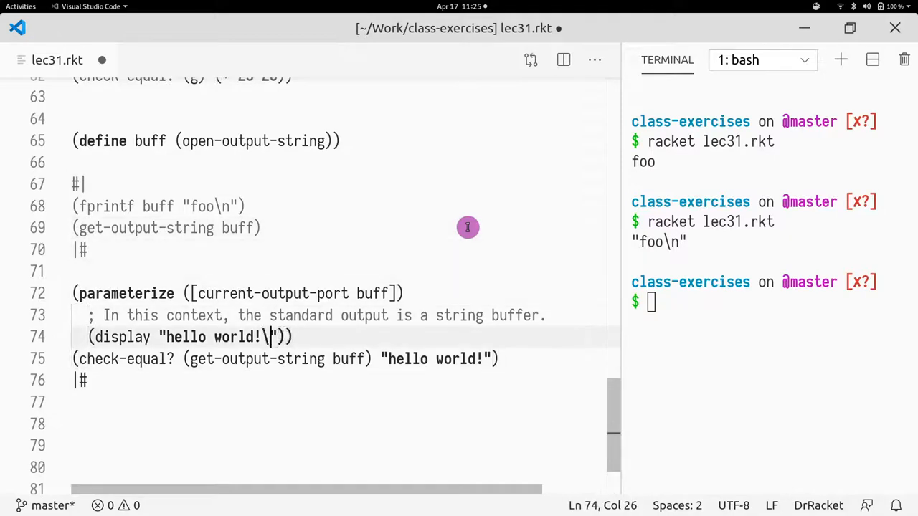
{"action": "type", "text": "n"}
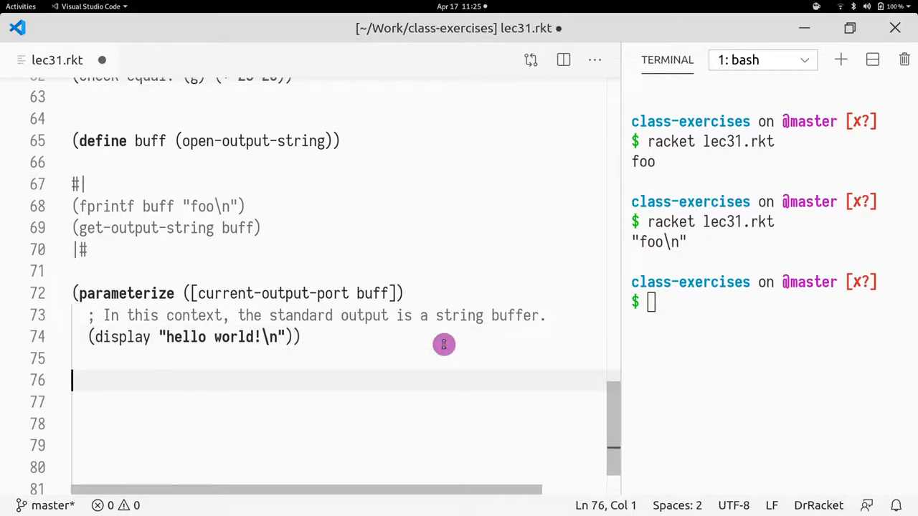
{"action": "type", "text": "(get-"}
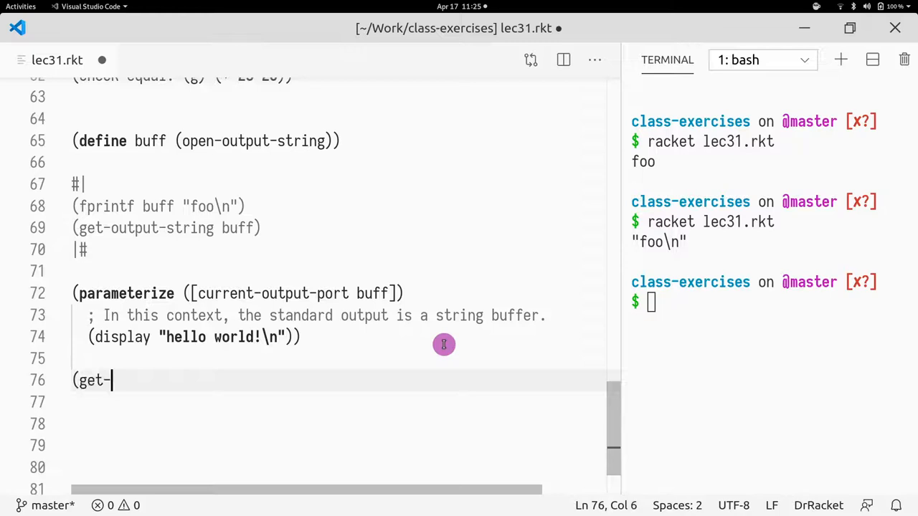
{"action": "type", "text": "o"}
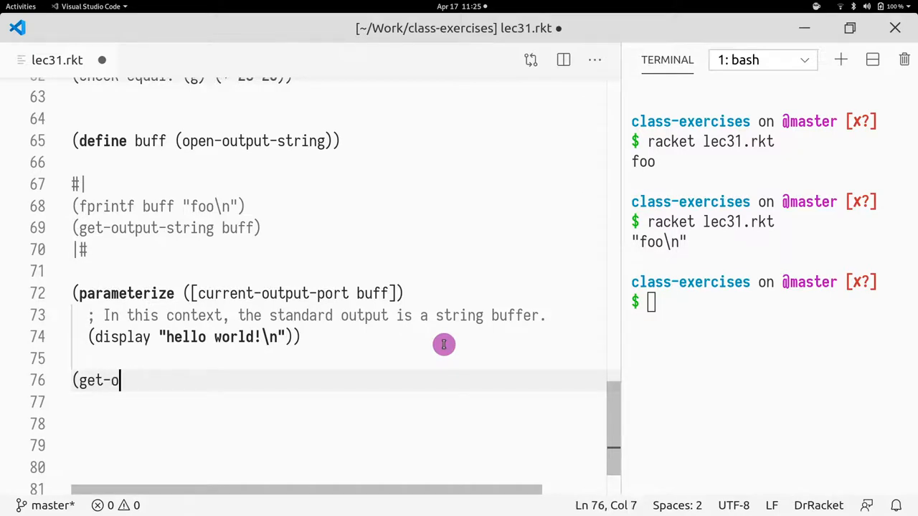
{"action": "type", "text": "utput-string b"}
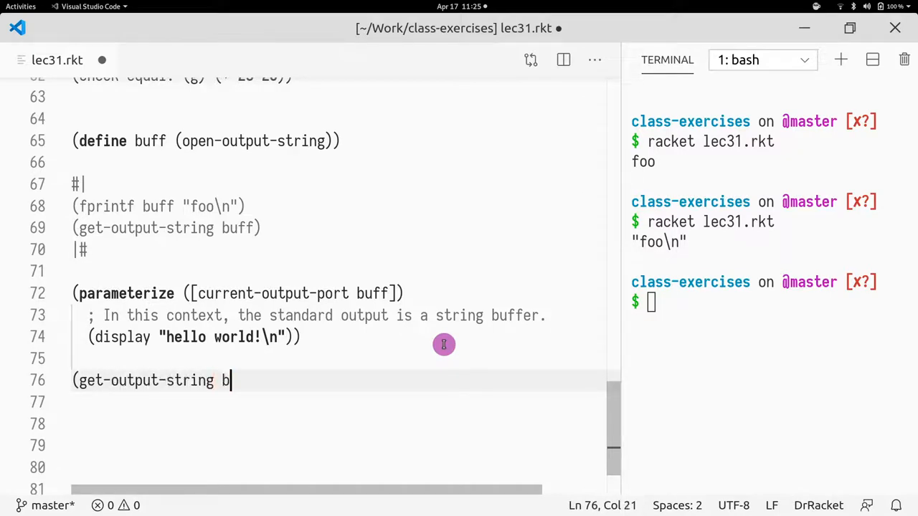
{"action": "type", "text": "uff)"}
{"action": "left_click", "coordinate": [770, 302]}
{"action": "type", "text": "racket lec31.rkt"}
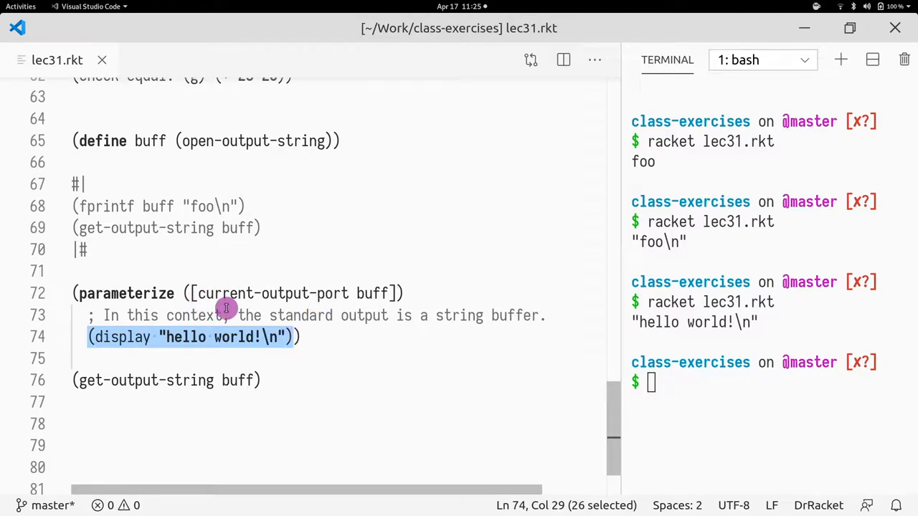
{"action": "mouse_move", "coordinate": [393, 324]}
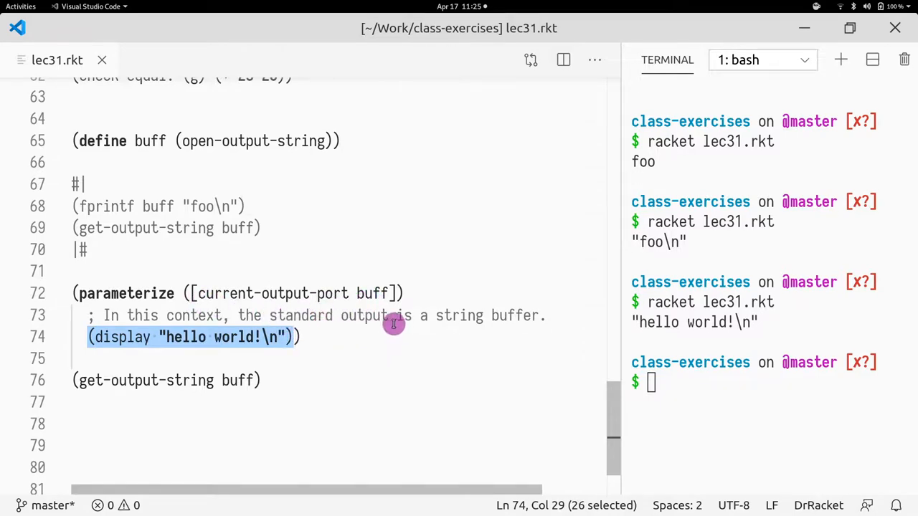
Highlight the buff definition and the whole parameterize block to explain them
{"action": "double_click", "coordinate": [149, 141]}
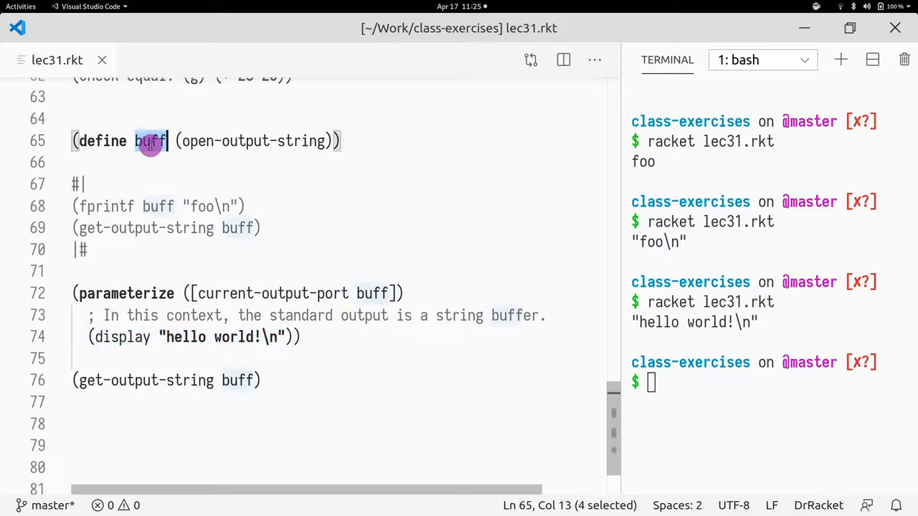
{"action": "left_click", "coordinate": [262, 381]}
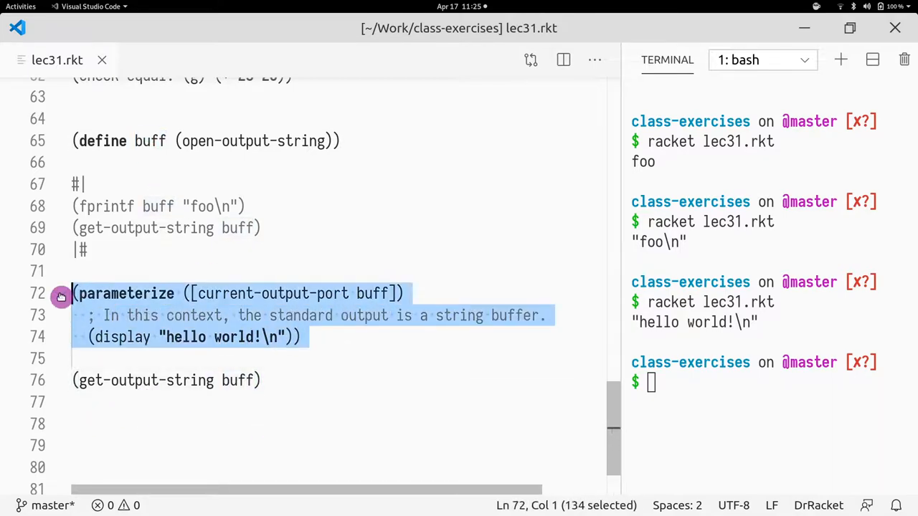
{"action": "mouse_move", "coordinate": [371, 293]}
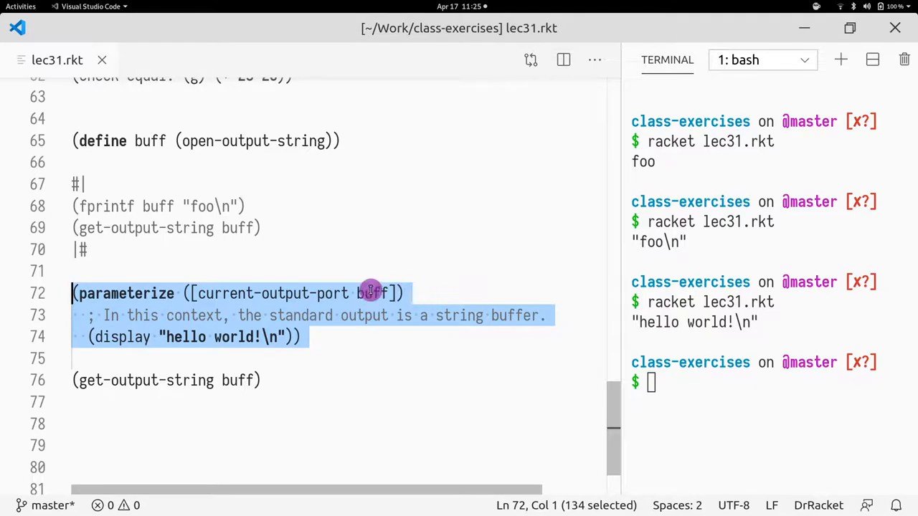
{"action": "mouse_move", "coordinate": [425, 396]}
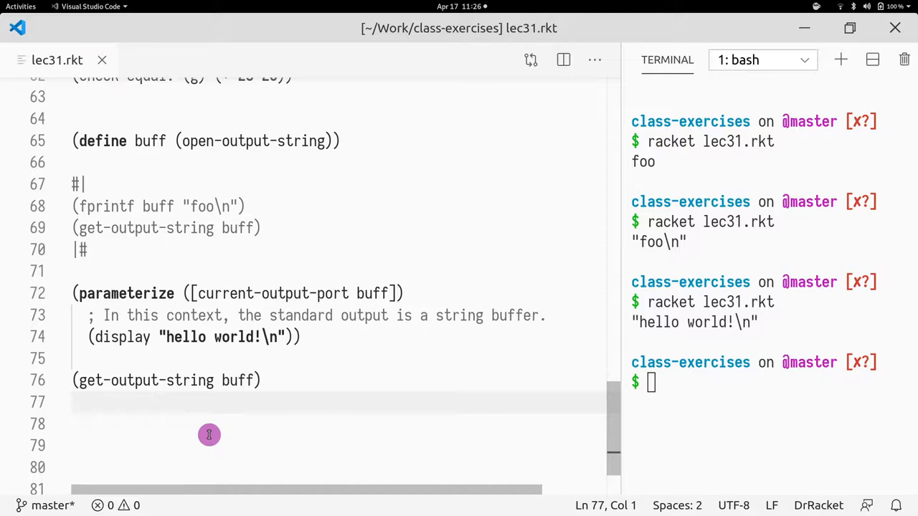
{"action": "mouse_move", "coordinate": [240, 409]}
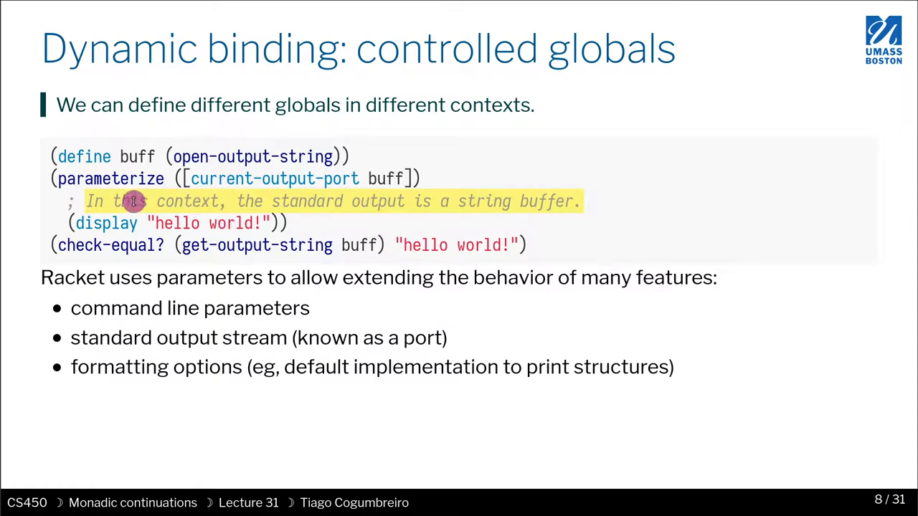
{"action": "mouse_move", "coordinate": [190, 209]}
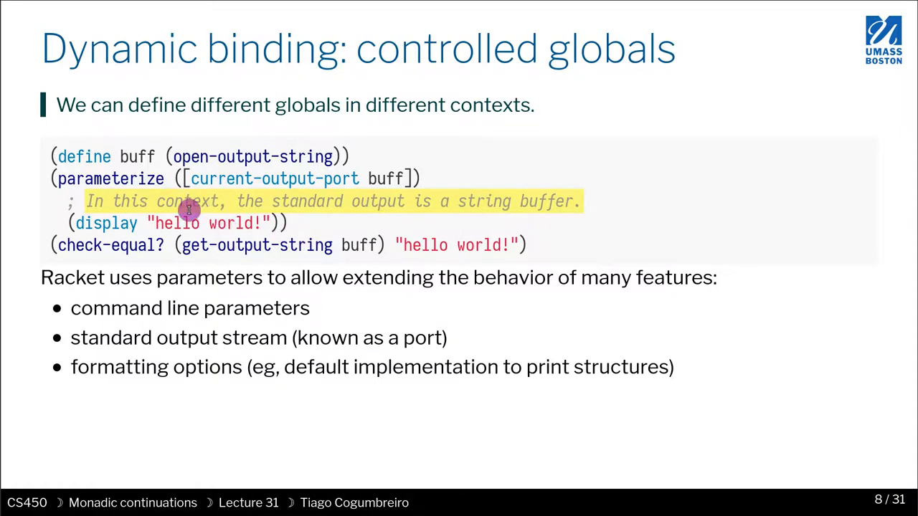
{"action": "mouse_move", "coordinate": [300, 105]}
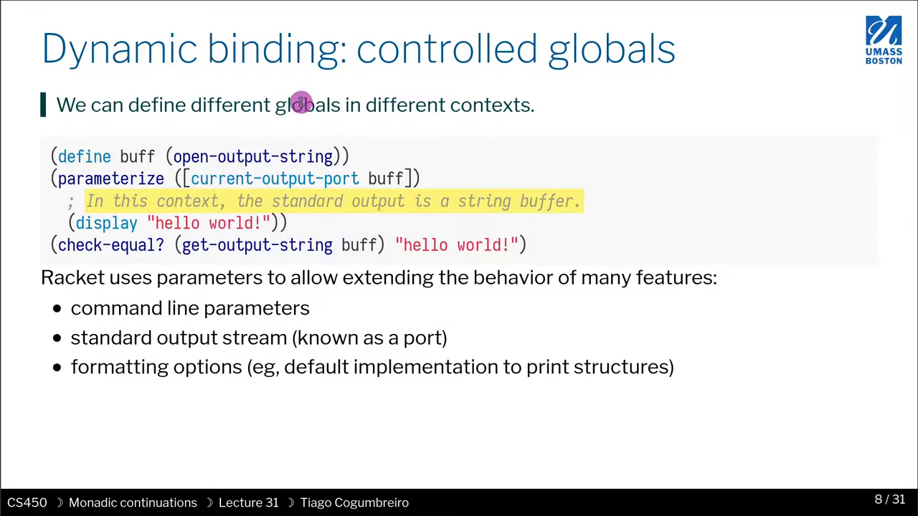
Highlight the slide's parameterize comment about writing into the string buffer
{"action": "left_click_drag", "start_coordinate": [71, 306], "coordinate": [682, 367]}
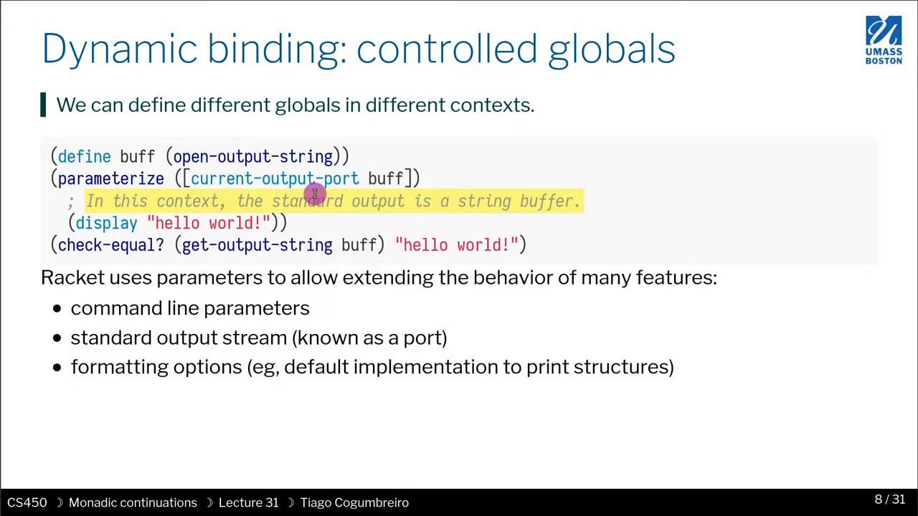
{"action": "mouse_move", "coordinate": [324, 155]}
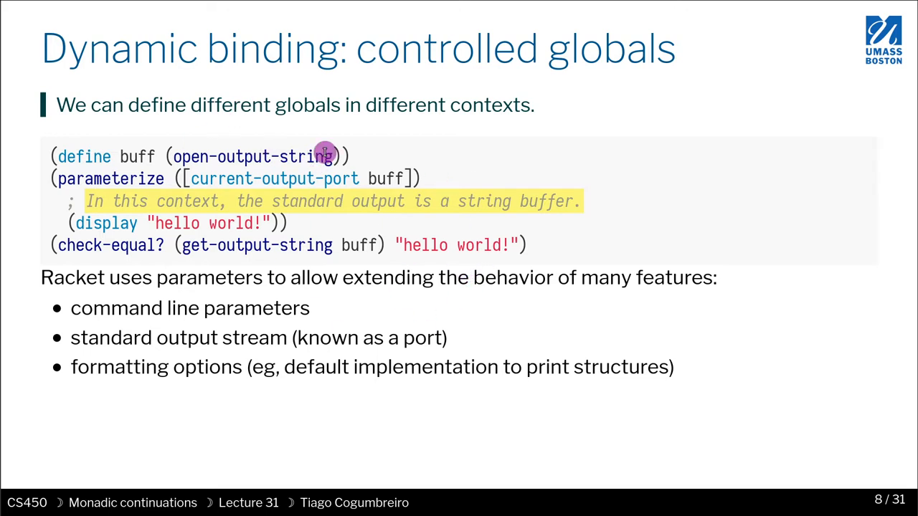